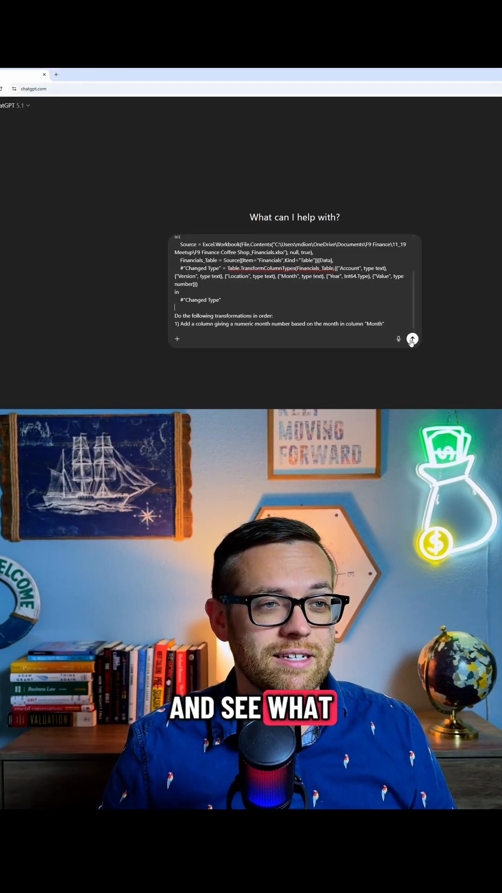
Step: Send the prompt with the current M code and copy the Updated M Code reply
{"action": "left_click", "coordinate": [412, 339]}
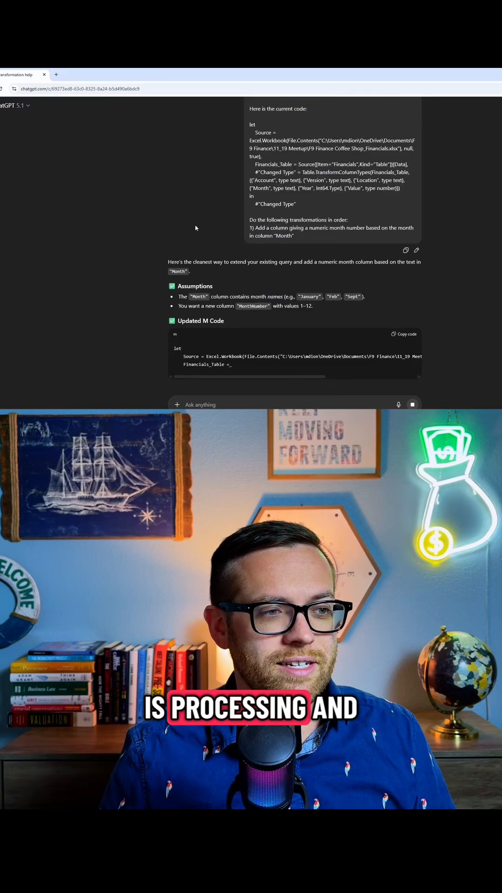
{"action": "scroll", "scroll_direction": "down", "scroll_amount": 3}
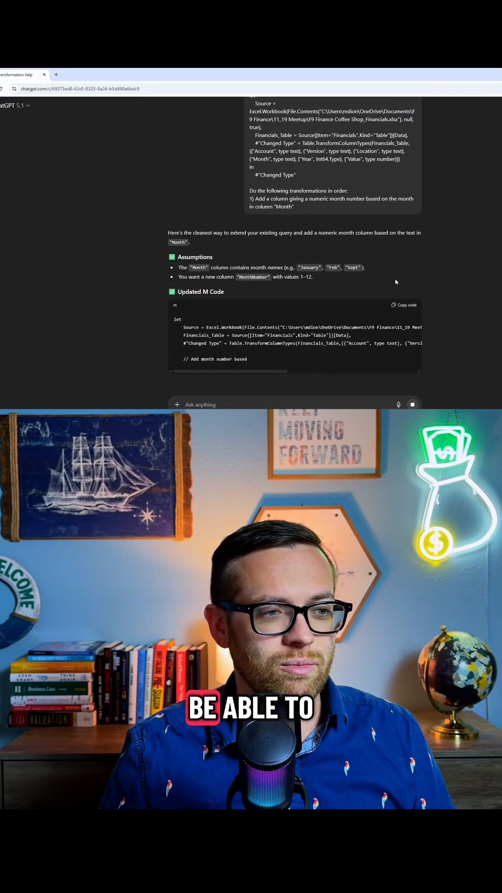
{"action": "scroll", "scroll_direction": "down", "scroll_amount": 3}
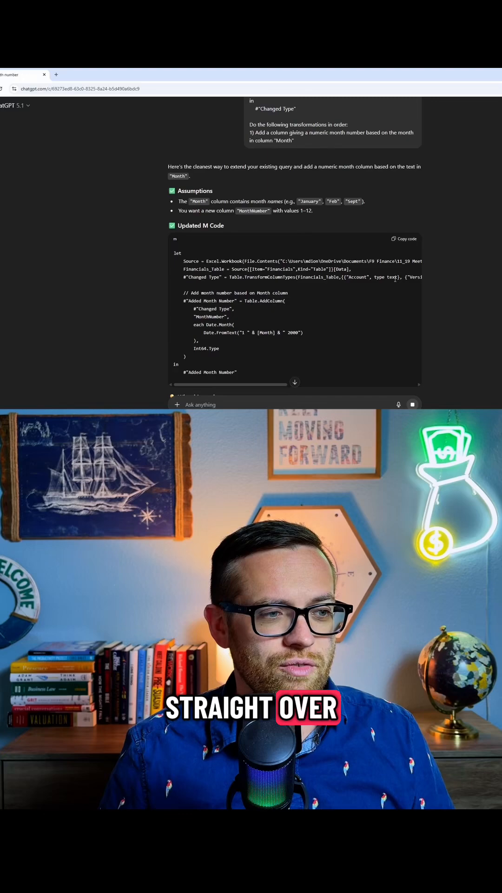
{"action": "scroll", "scroll_direction": "down", "scroll_amount": 3}
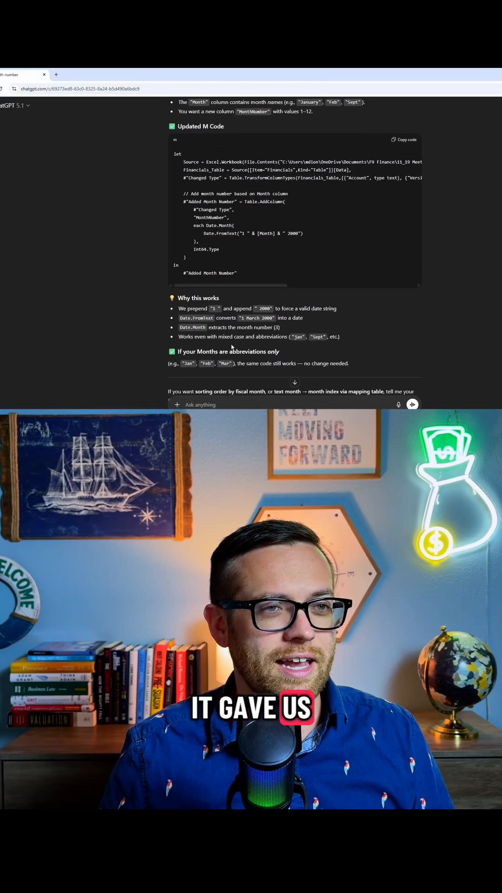
{"action": "left_click", "coordinate": [404, 140]}
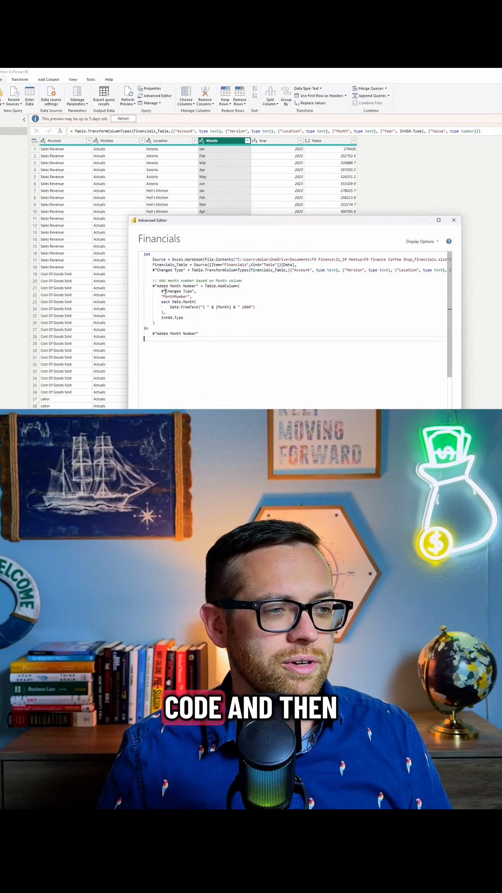
Step: Apply the pasted M code with the Added Month Number step and close the Advanced Editor
{"action": "left_click", "coordinate": [454, 221]}
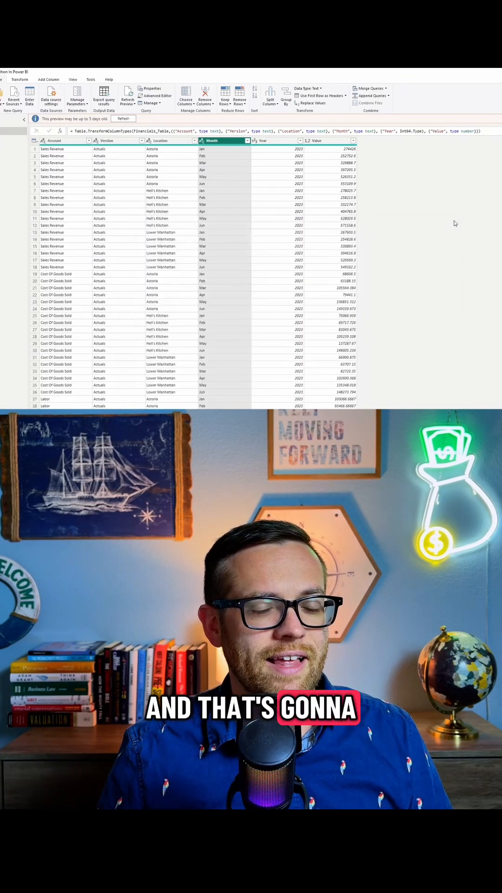